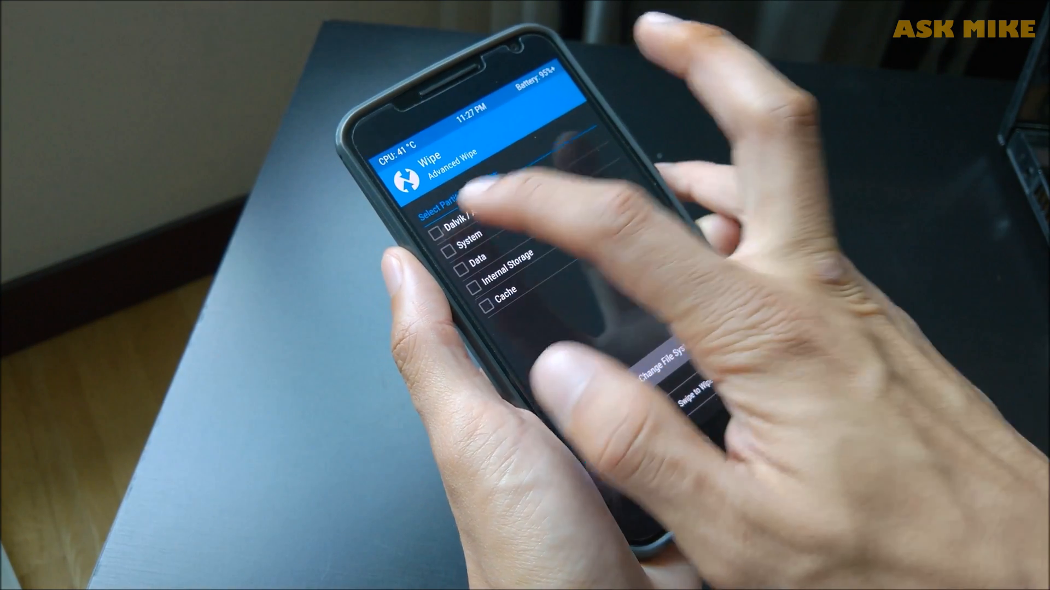
Step: Select Dalvik / ART Cache and System for wiping, leaving Internal Storage unchecked
{"action": "left_click", "coordinate": [462, 228]}
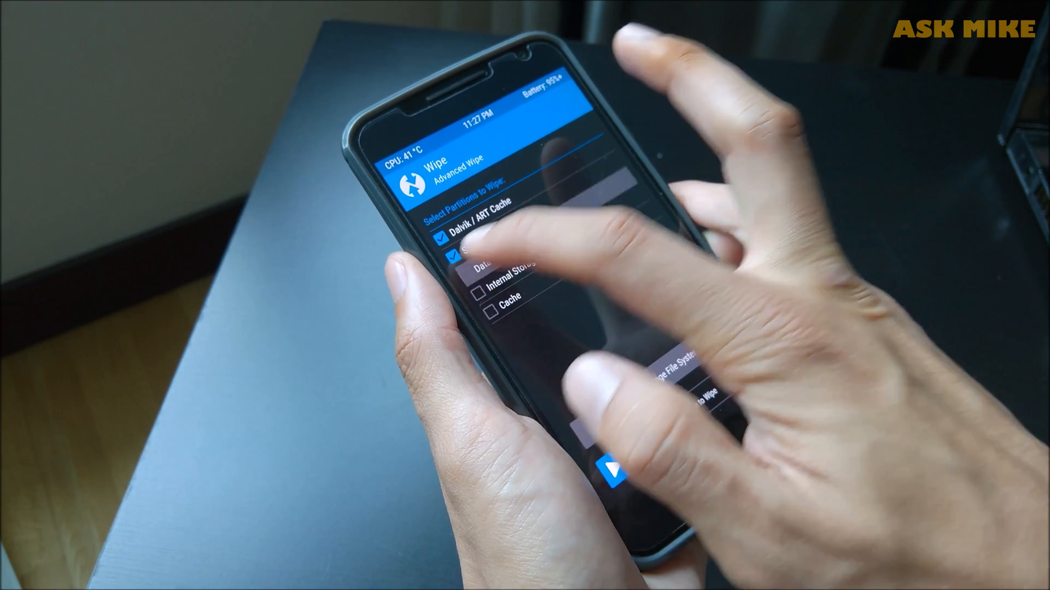